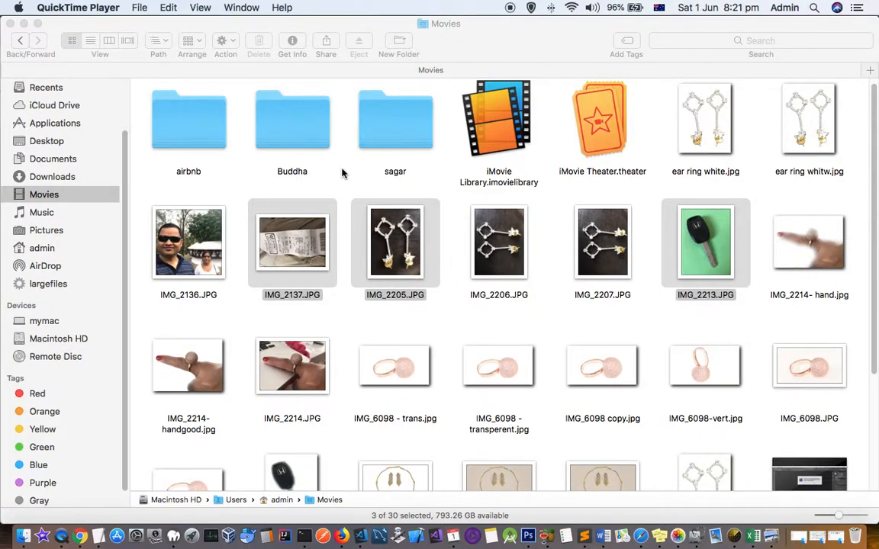
mouse_move(319, 252)
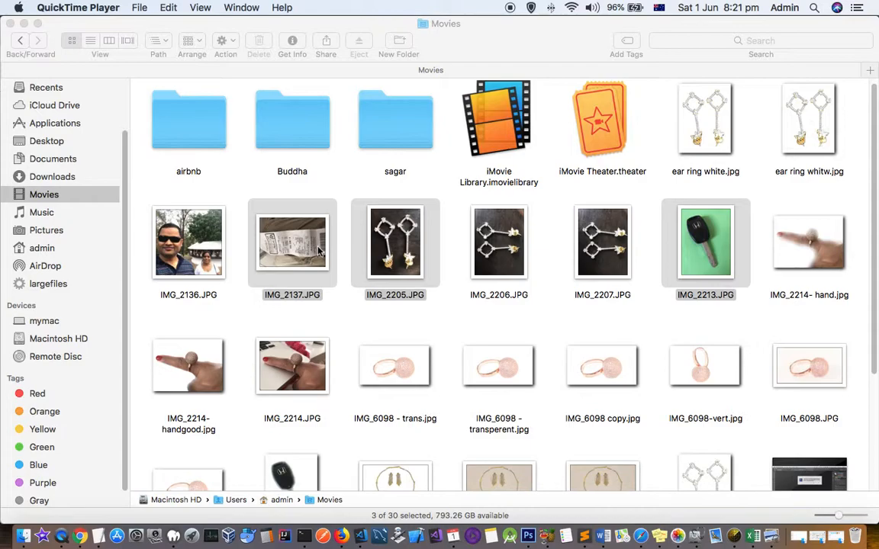
Select the ring photo IMG_6098 - trans.jpg in Movies and show its Open With choices.
left_click(602, 243)
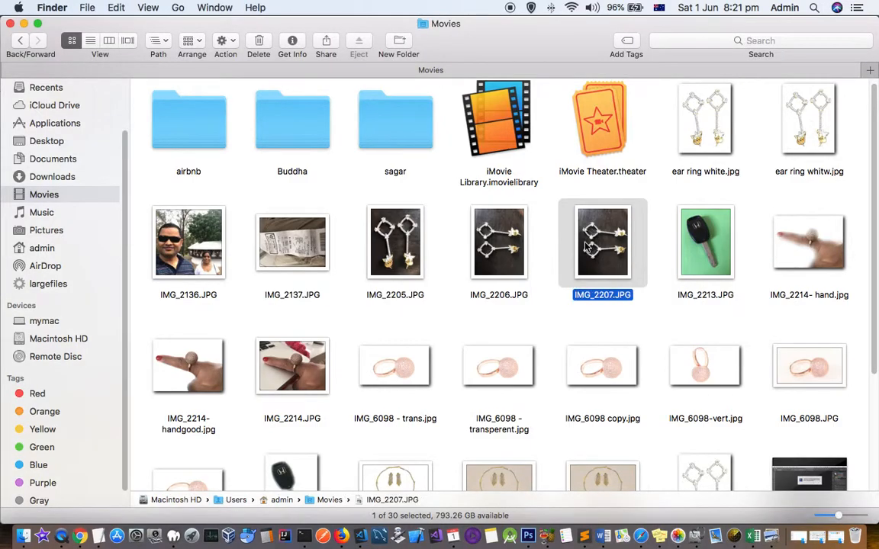
left_click(394, 367)
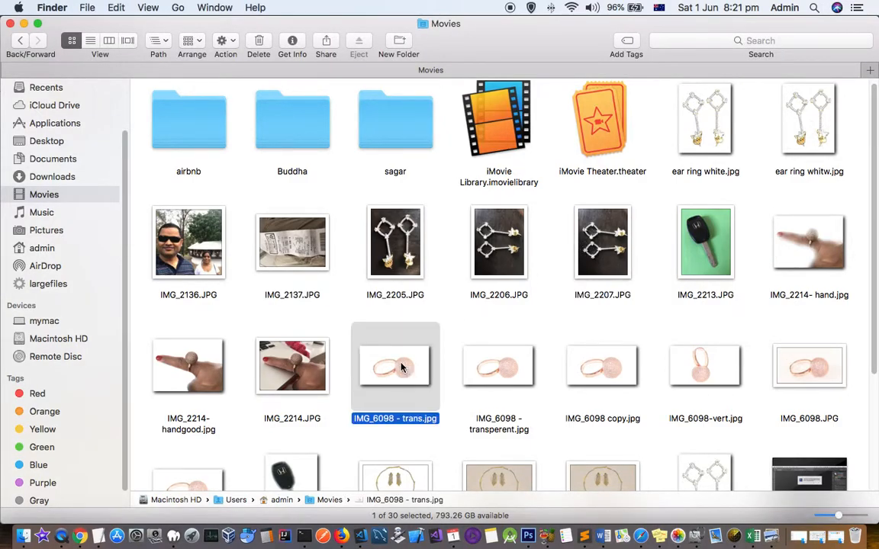
right_click(395, 366)
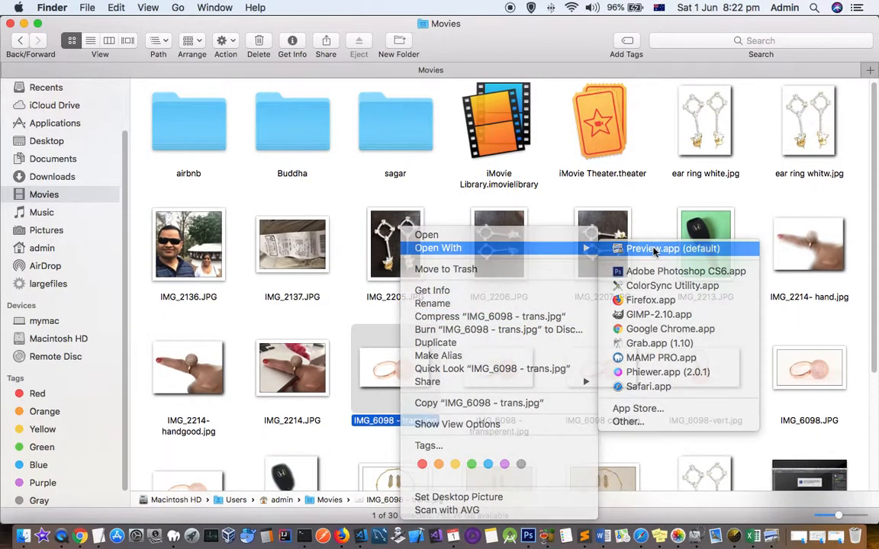
Open the ring photo in Preview and choose Save as PDF from the Print dialog.
left_click(673, 247)
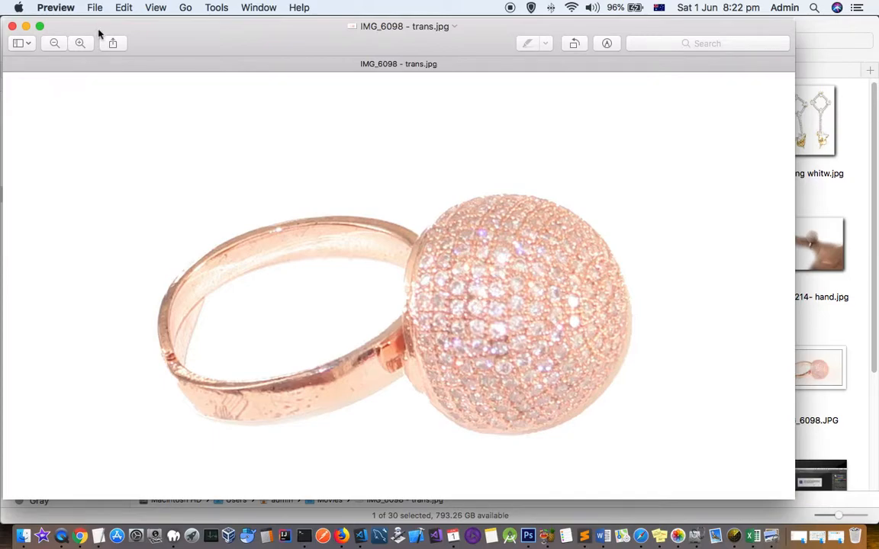
left_click(94, 6)
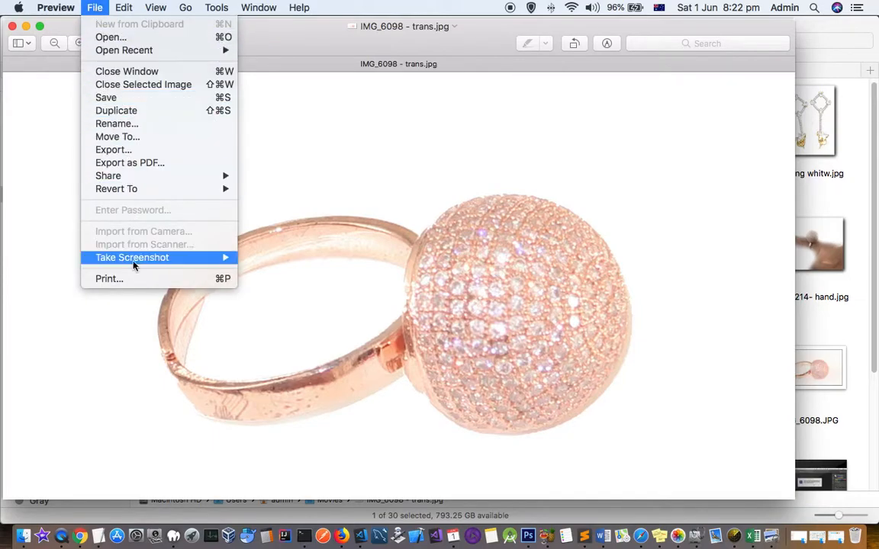
left_click(110, 277)
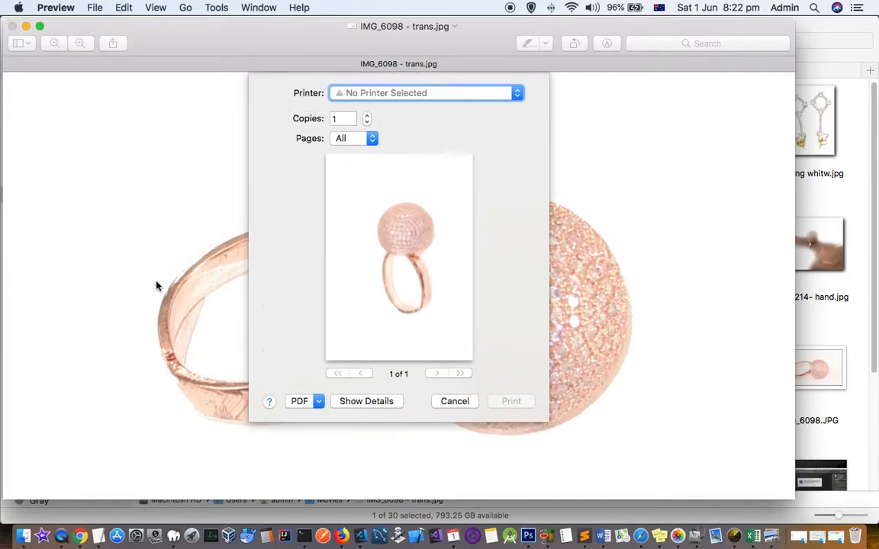
left_click(305, 400)
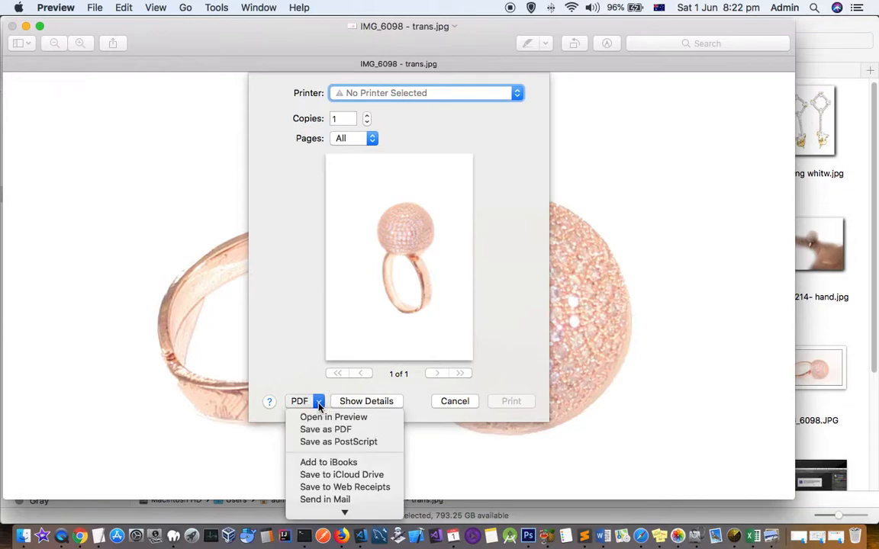
mouse_move(339, 442)
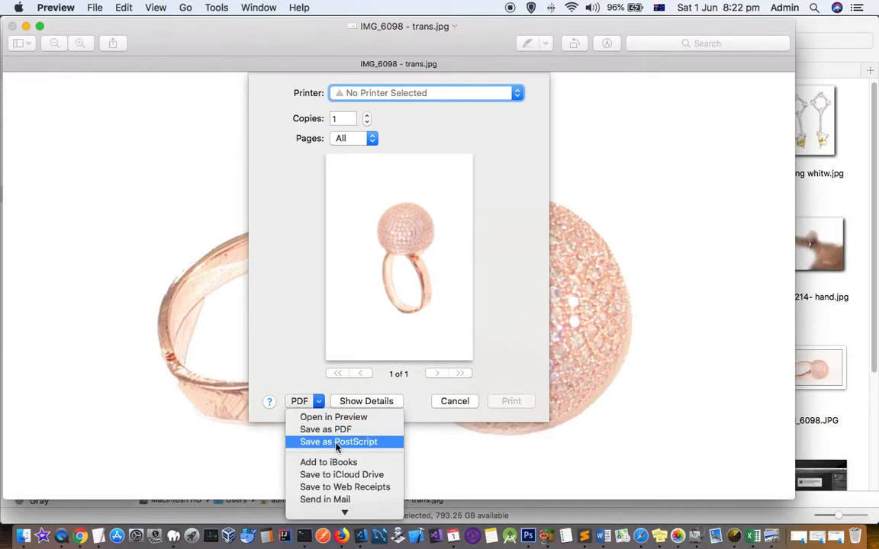
left_click(325, 428)
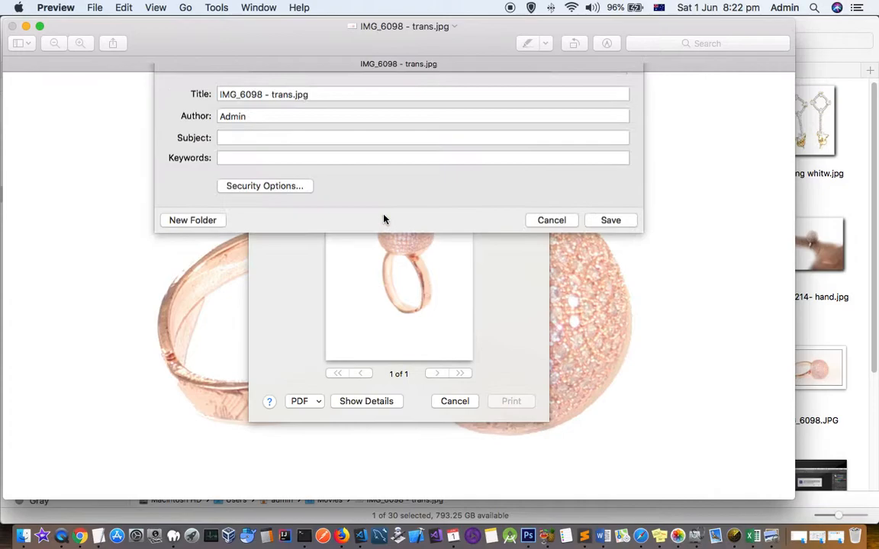
Save the PDF as xyz.pdf in the Pictures folder.
left_click(506, 92)
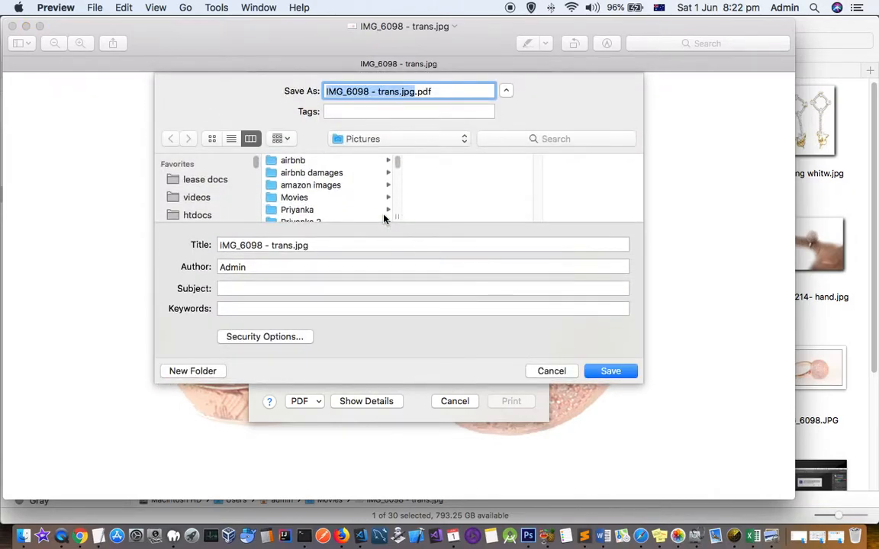
mouse_move(225, 223)
type("xyz")
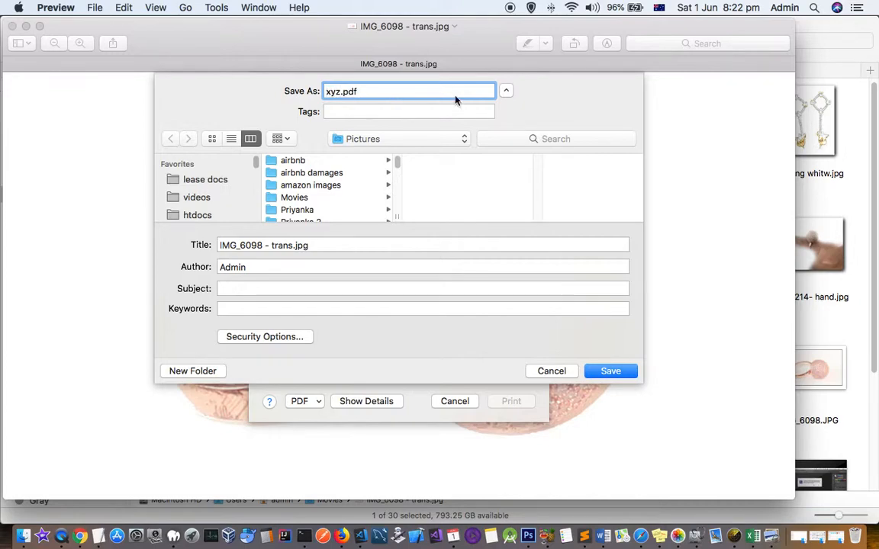
left_click(610, 371)
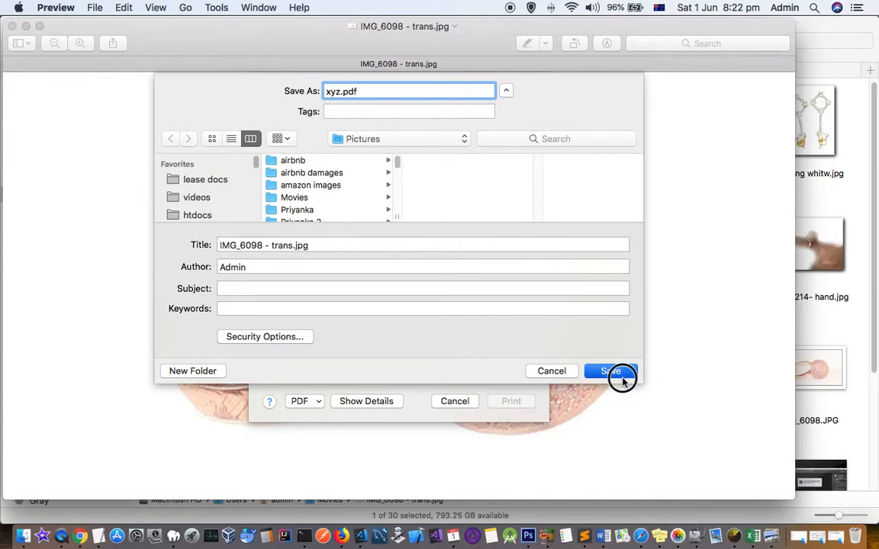
left_click(610, 371)
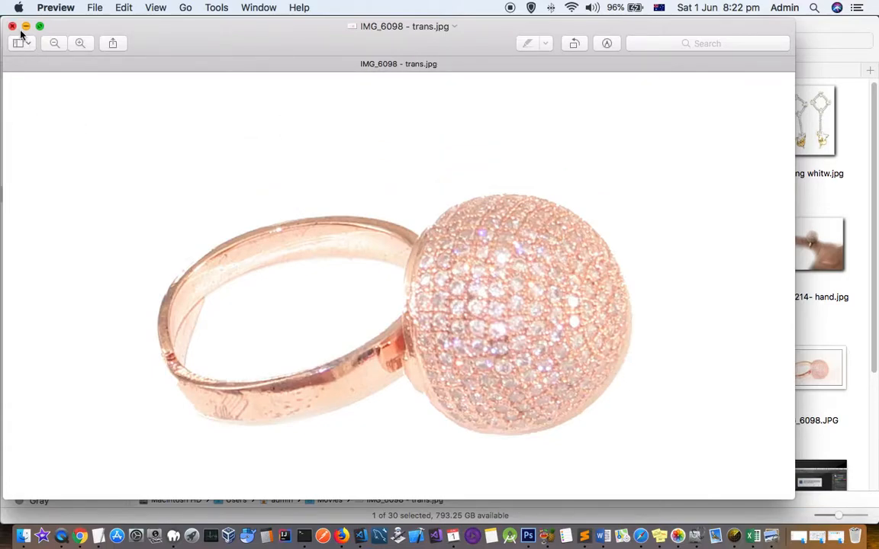
Close the ring photo window and browse back through the Movies folder in Finder.
left_click(12, 26)
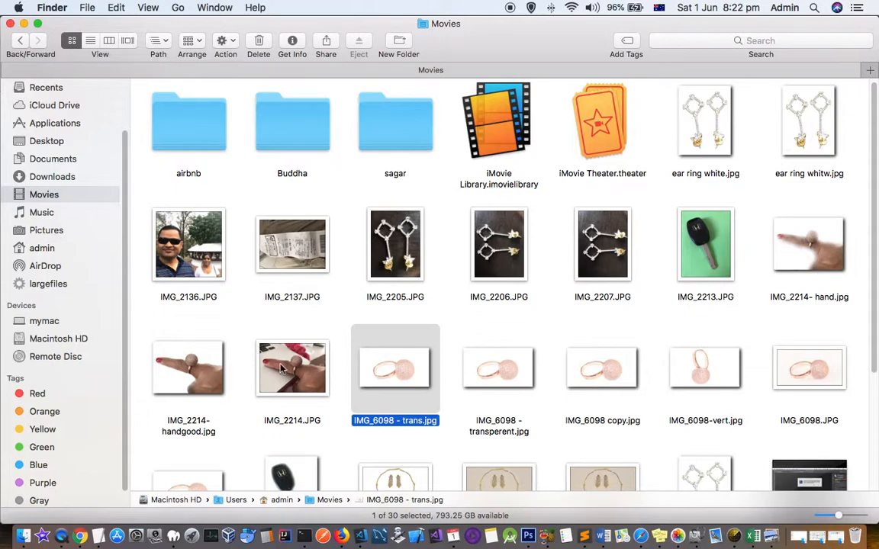
scroll("down", 3)
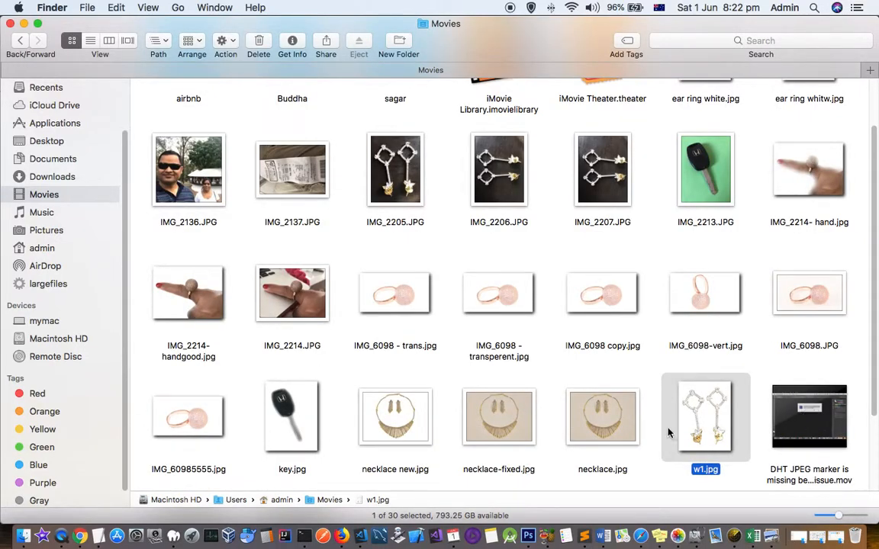
scroll("down", 3)
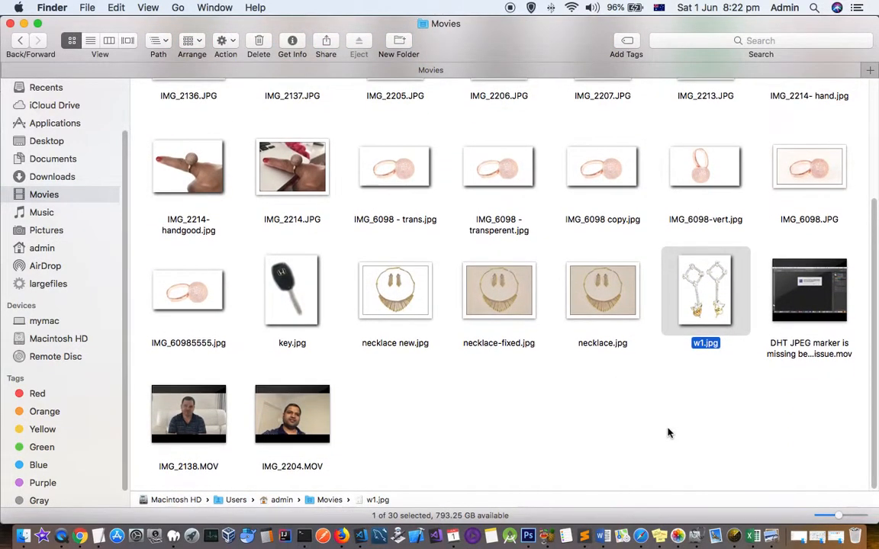
scroll("up", 3)
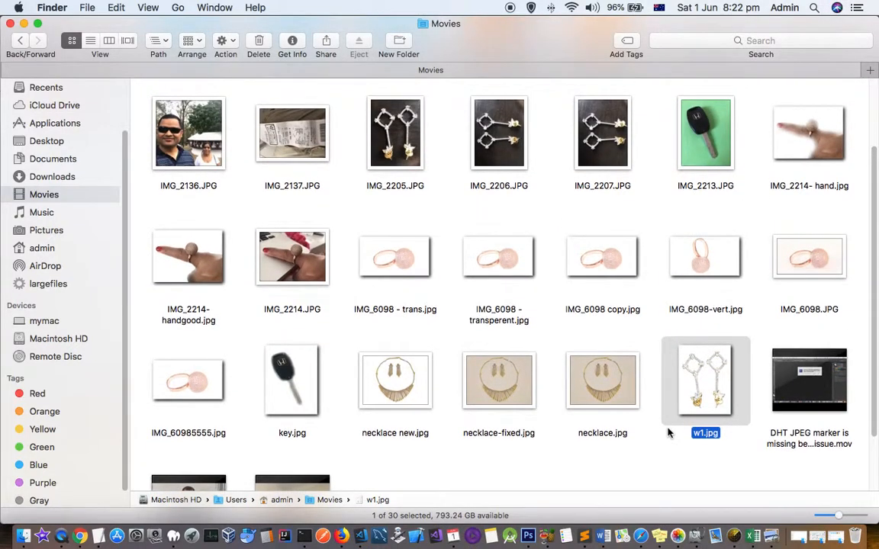
scroll("up", 3)
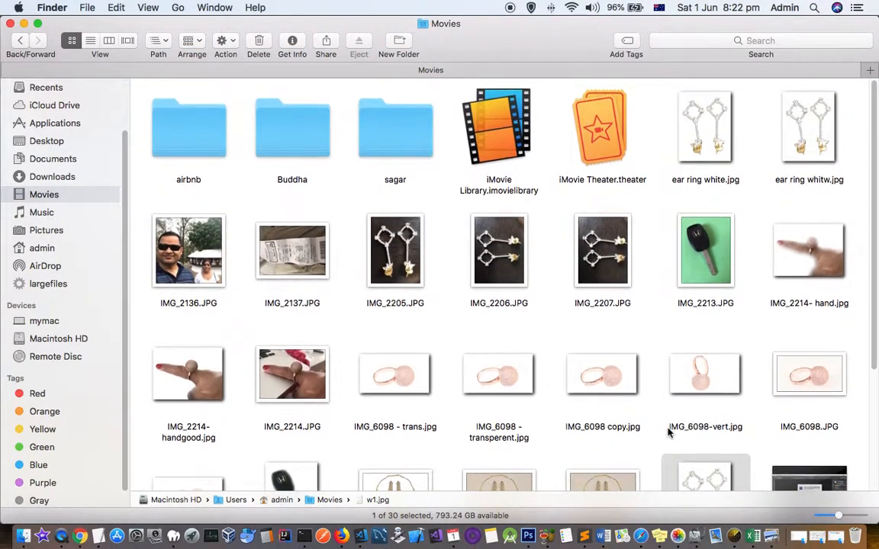
scroll("down", 3)
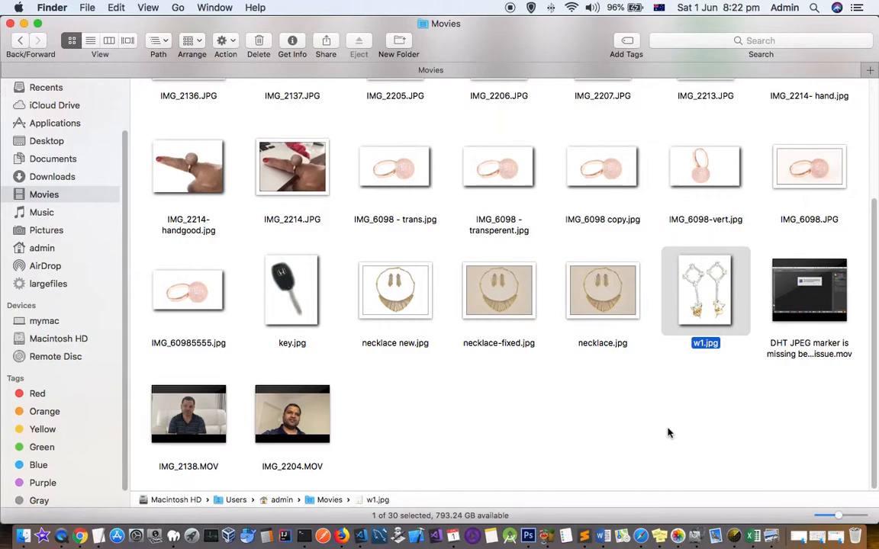
mouse_move(511, 297)
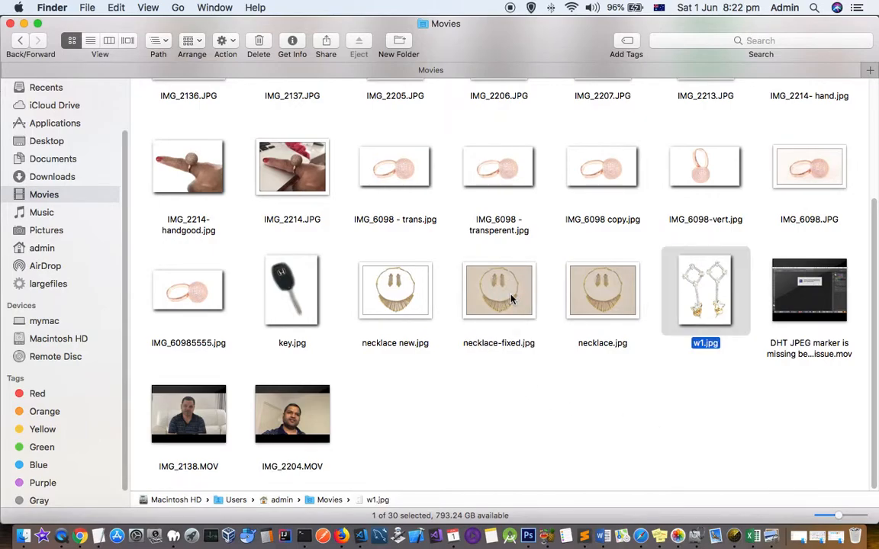
scroll("up", 3)
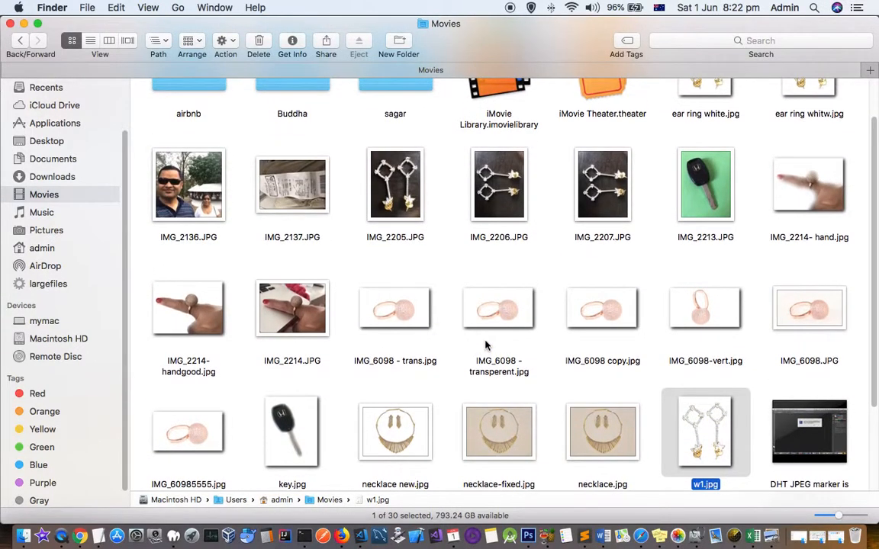
Check xyz.pdf in Pictures shows the ring in Preview, close it and return to Movies.
left_click(46, 229)
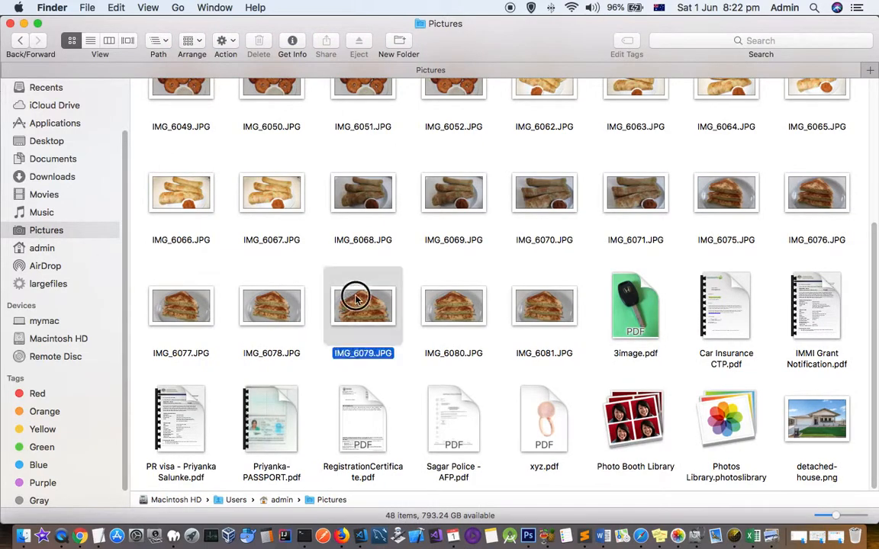
left_click(543, 418)
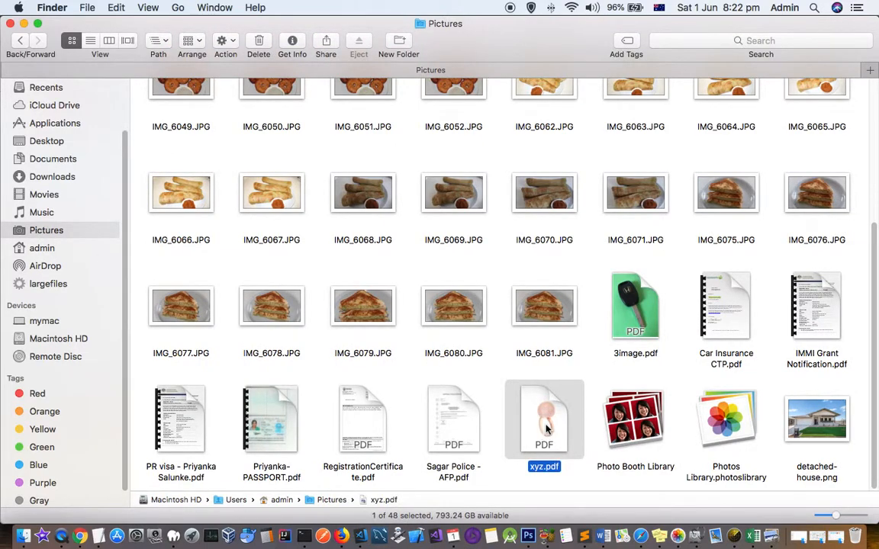
double_click(543, 420)
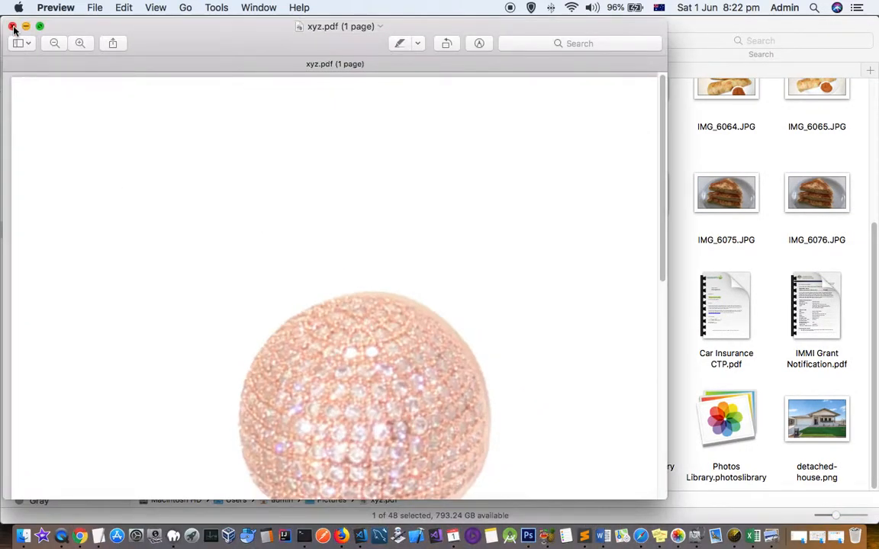
left_click(12, 26)
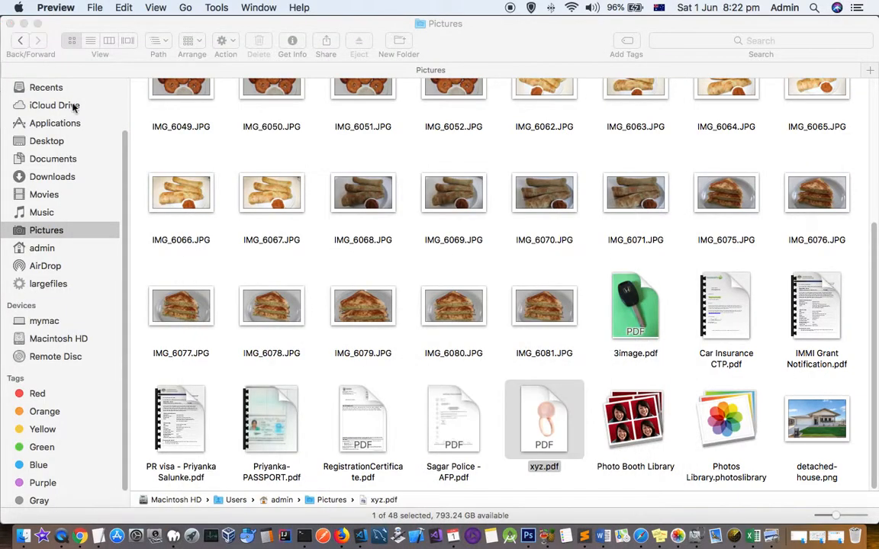
mouse_move(52, 237)
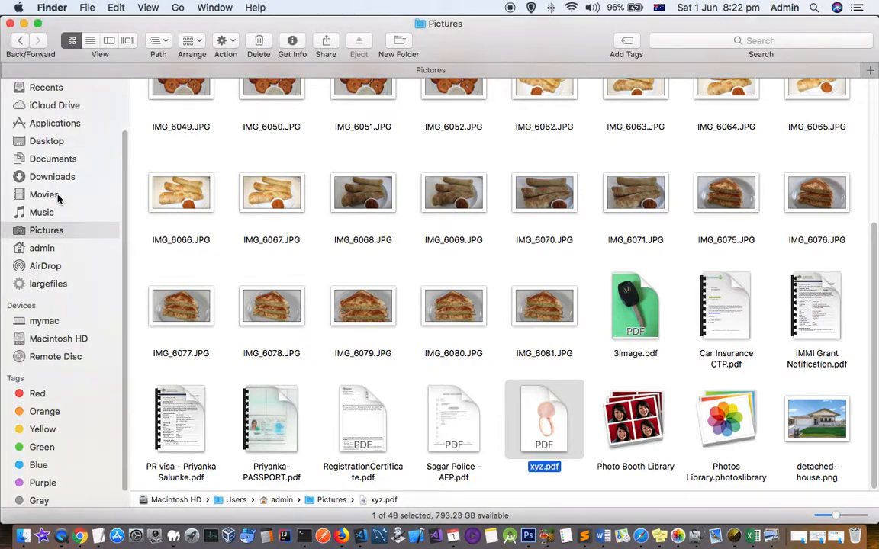
left_click(43, 194)
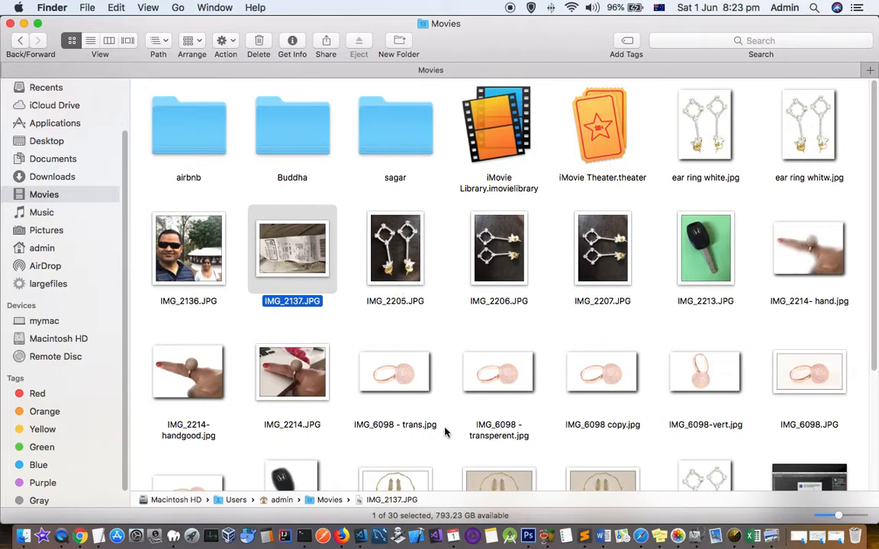
mouse_move(387, 263)
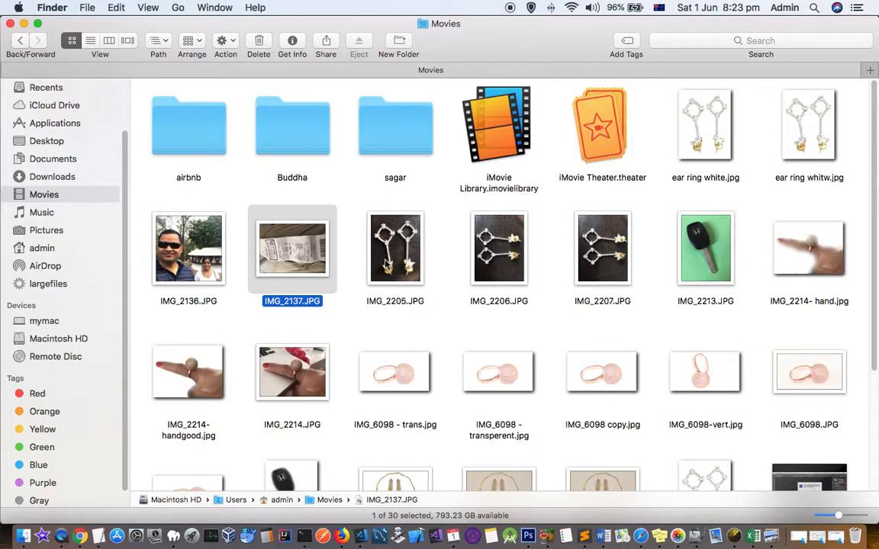
Select IMG_2137, IMG_2205 and IMG_2213 and open the three photos together in Preview.
left_click(395, 247)
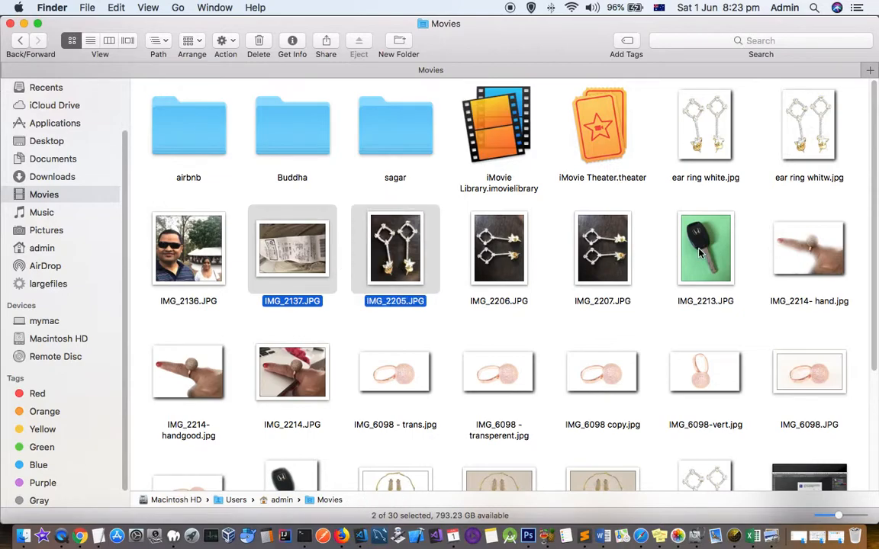
right_click(705, 247)
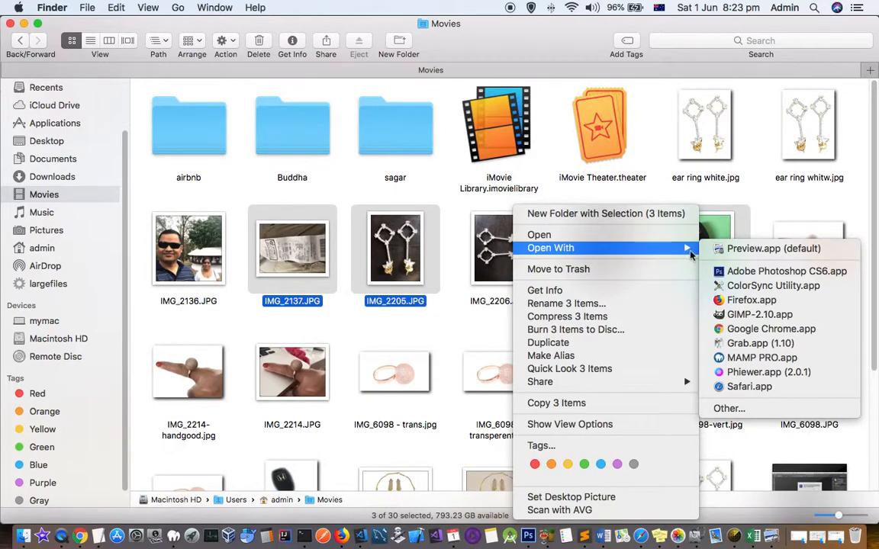
left_click(773, 247)
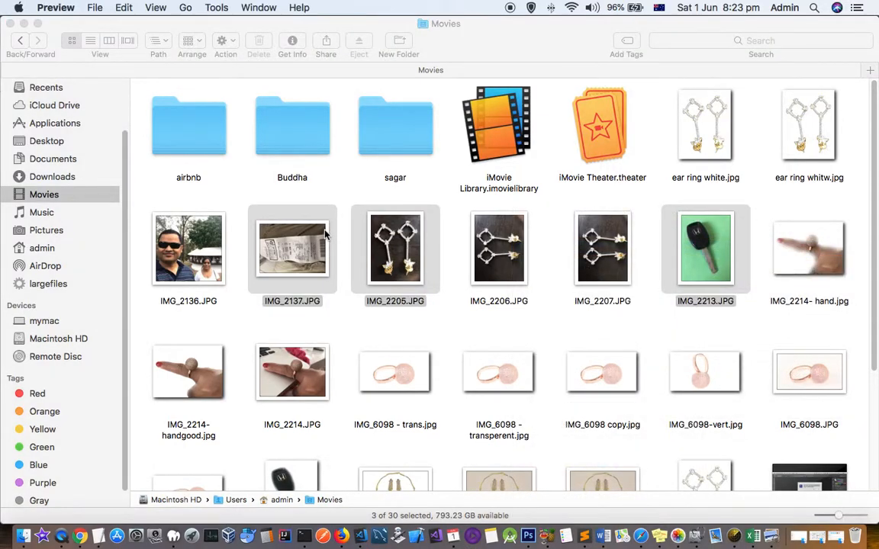
double_click(292, 247)
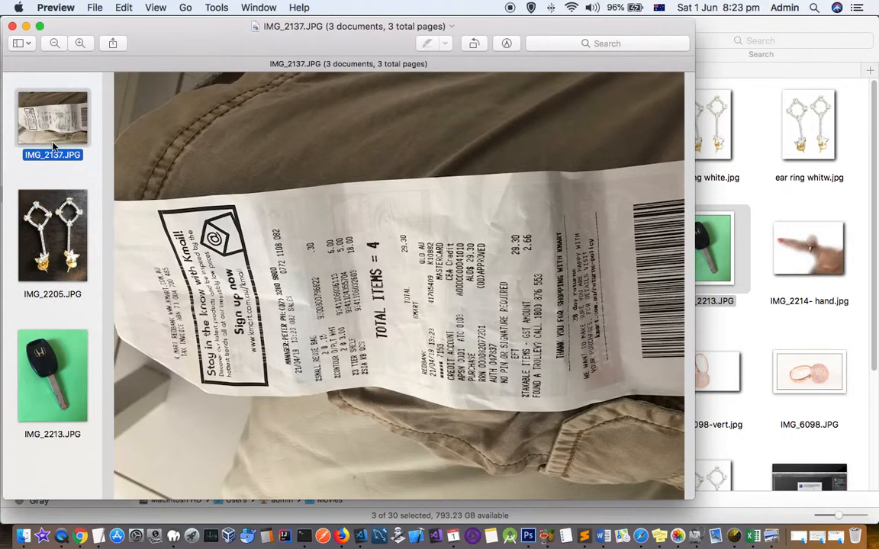
mouse_move(55, 165)
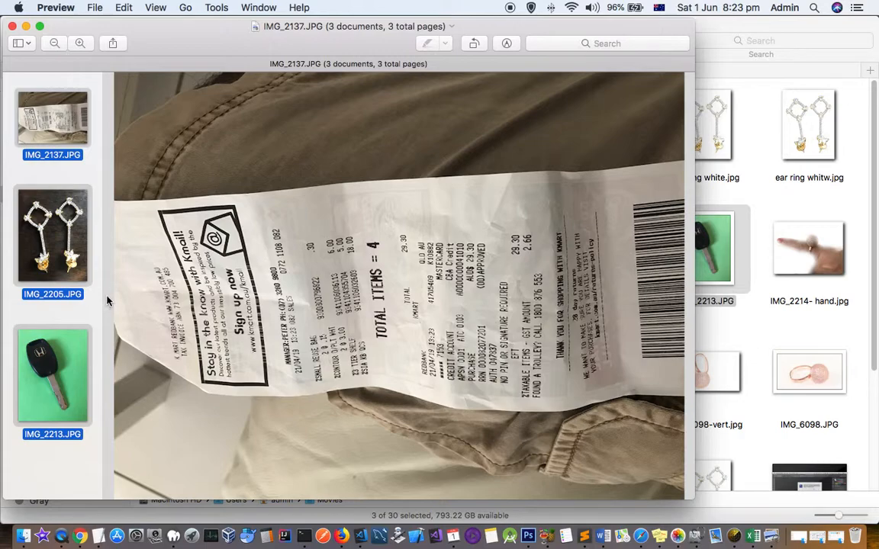
Bring up Preview's File menu with all three photo pages selected.
left_click(94, 6)
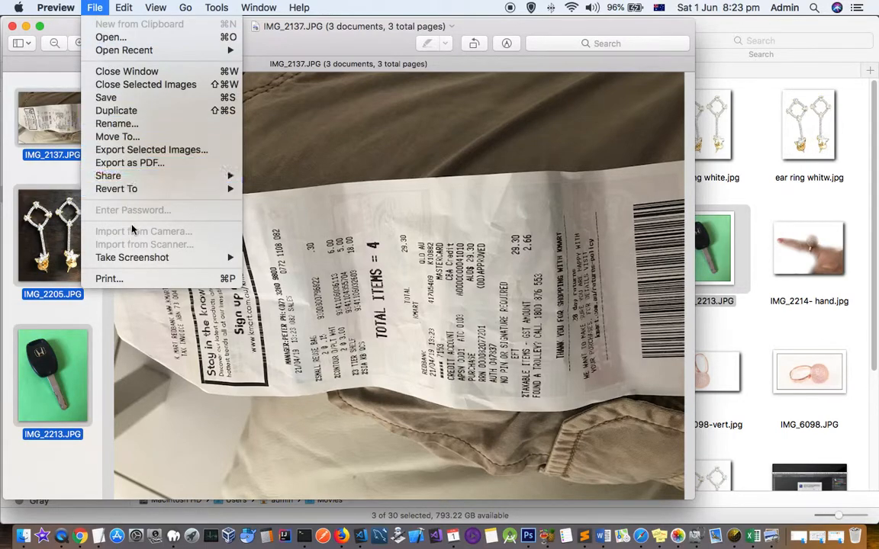
Save the three photos as one PDF named 3images.pdf in Pictures via Print > Save as PDF.
left_click(110, 278)
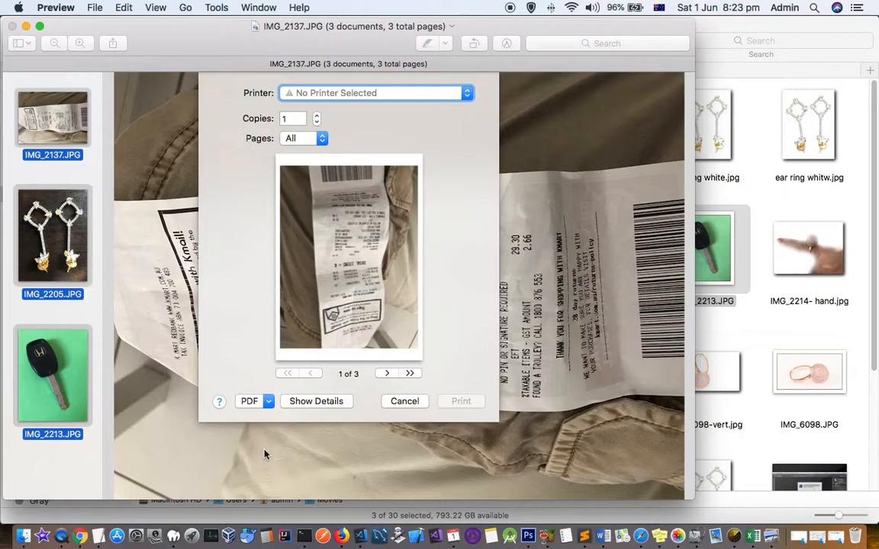
left_click(253, 400)
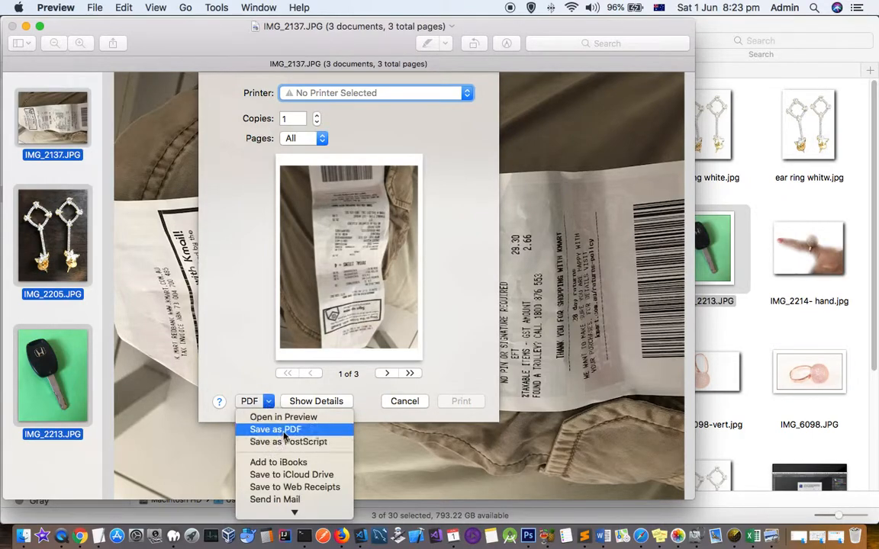
left_click(274, 430)
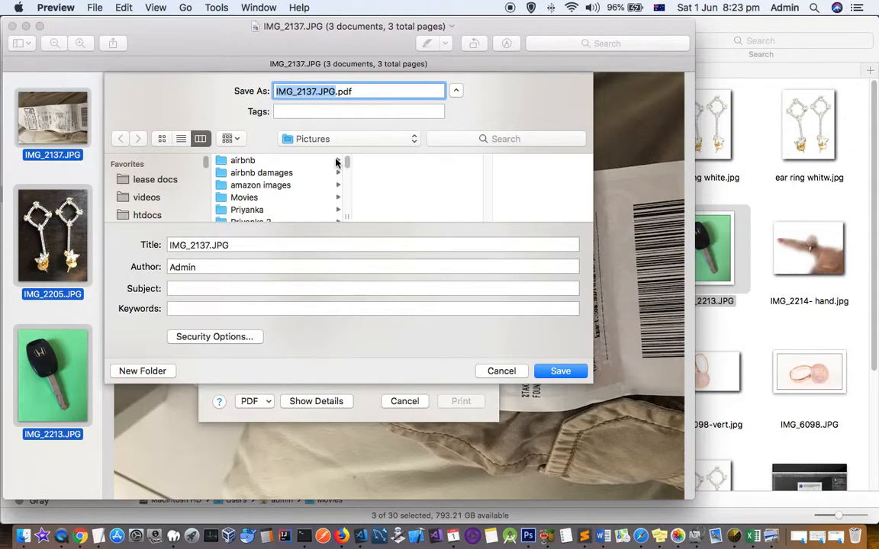
type("3im.pdf")
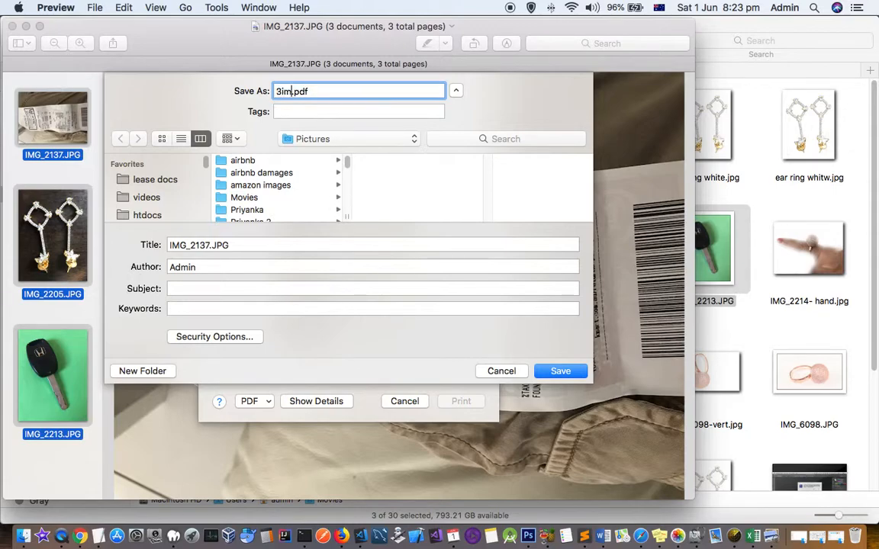
type("ages")
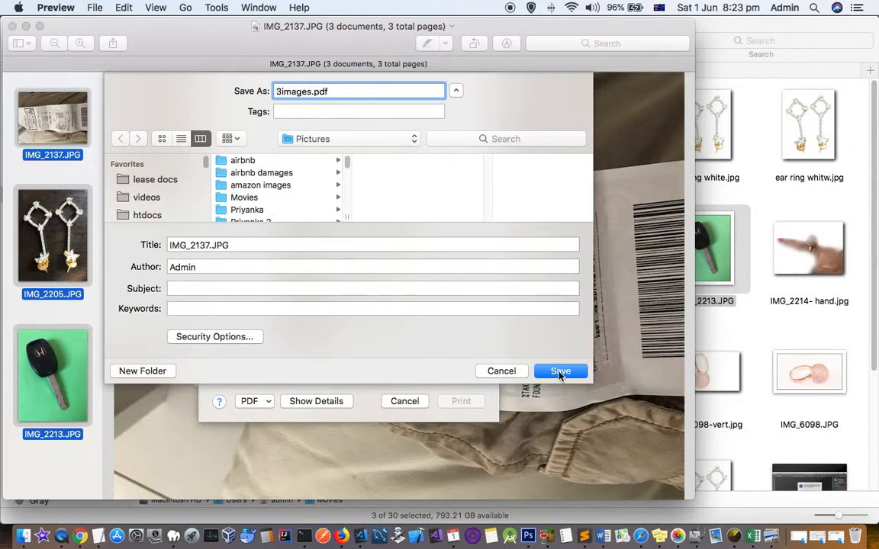
left_click(560, 371)
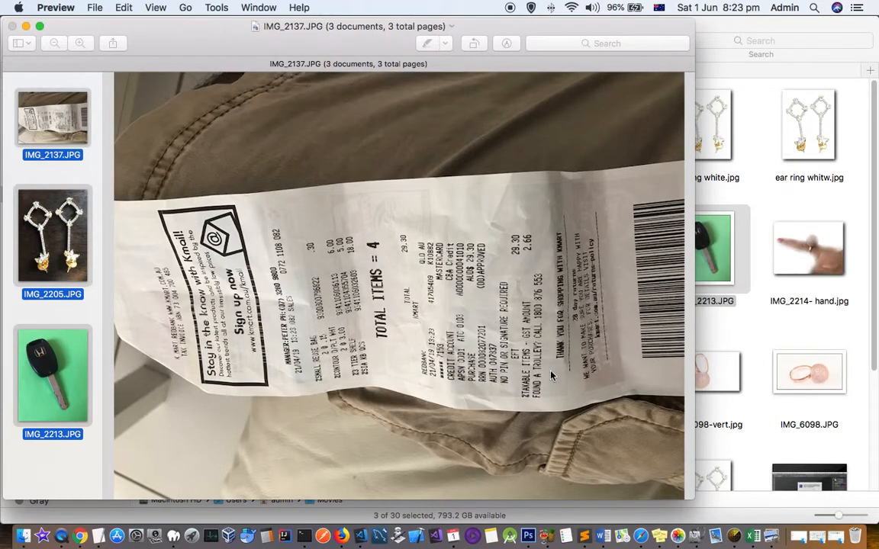
In Finder's Pictures folder, locate the new 3images.pdf next to 3image.pdf and select it.
left_click(24, 535)
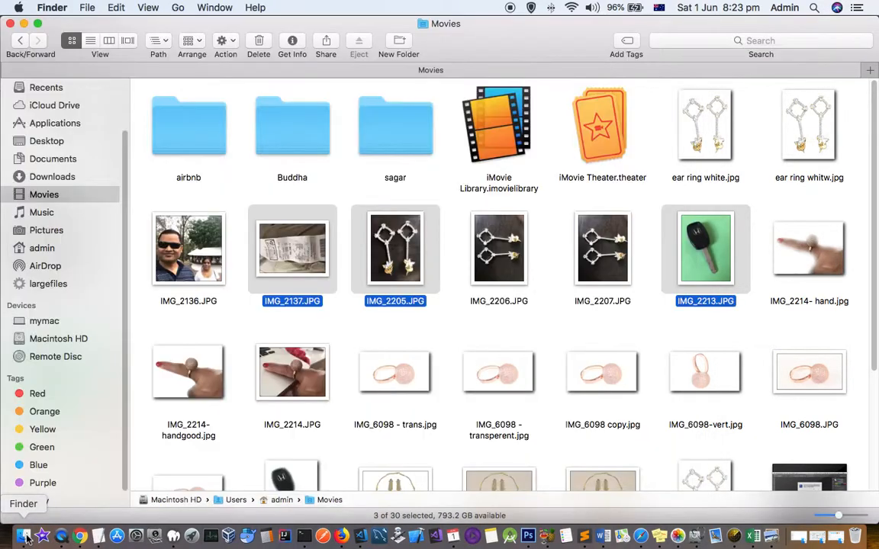
left_click(45, 229)
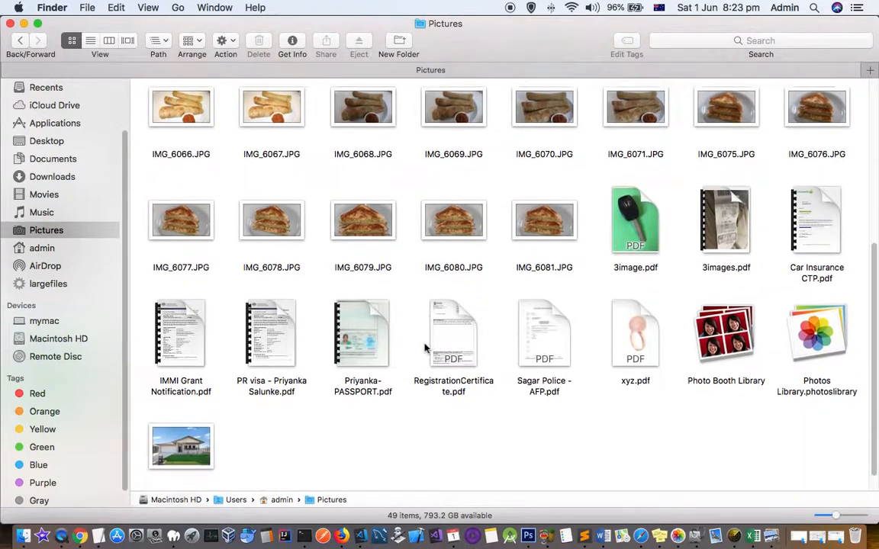
scroll("up", 3)
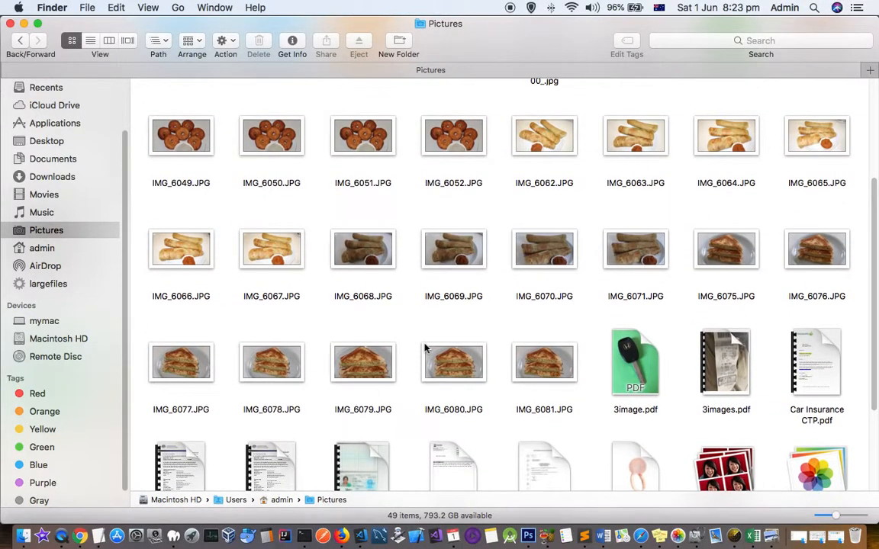
scroll("up", 3)
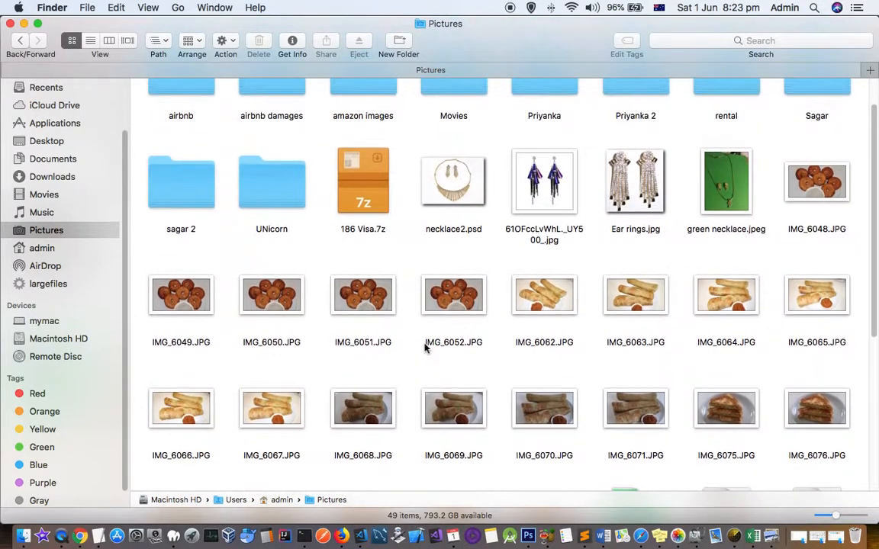
scroll("down", 3)
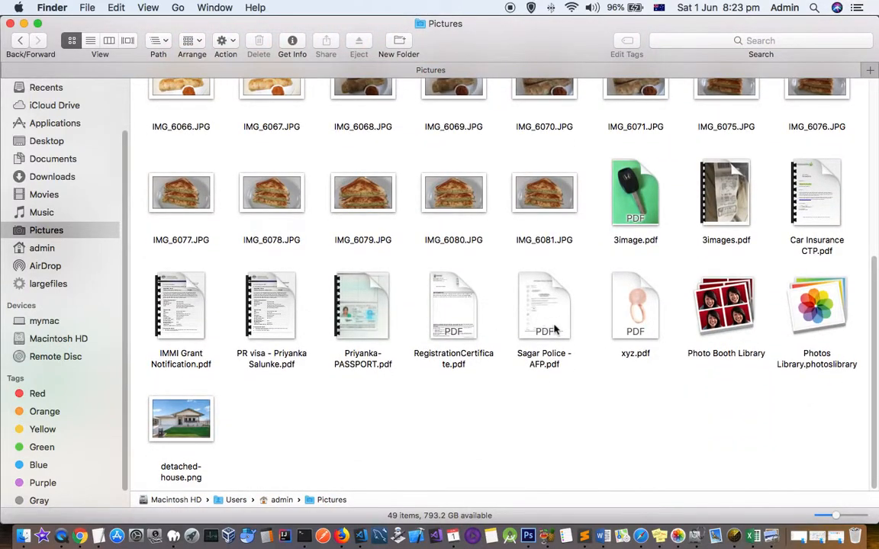
left_click(634, 192)
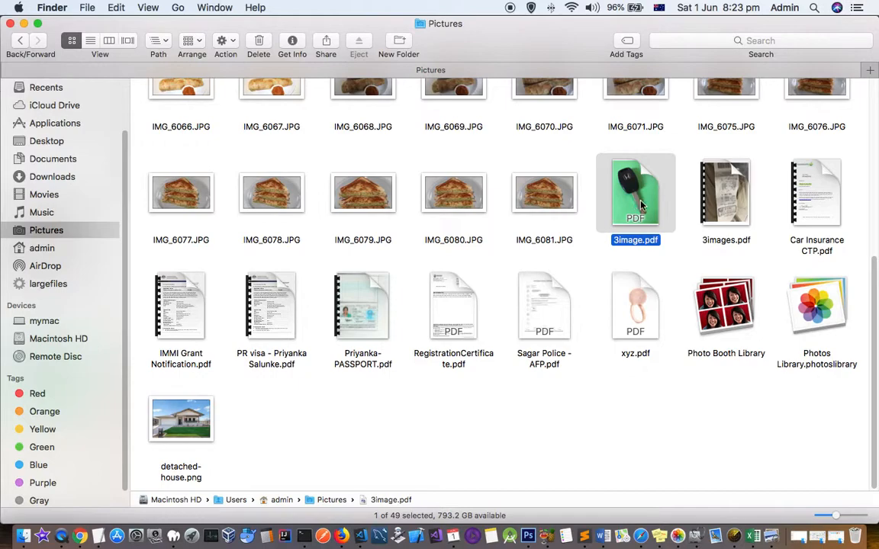
left_click(726, 192)
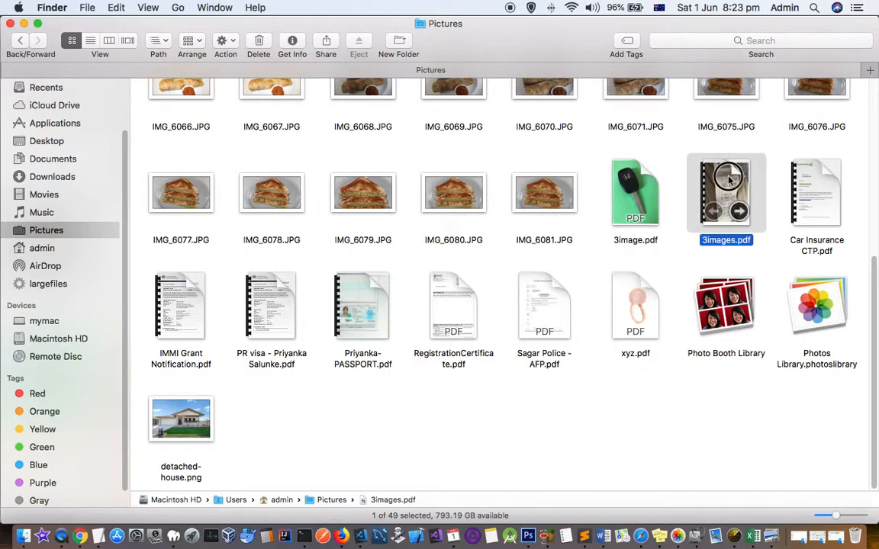
Open 3images.pdf and page through its receipt, earrings and car key pages.
double_click(726, 193)
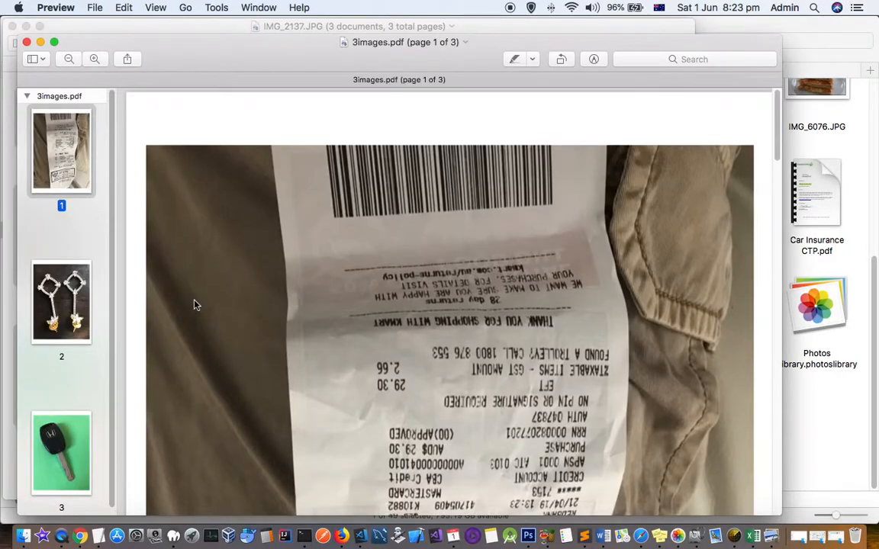
scroll("down", 3)
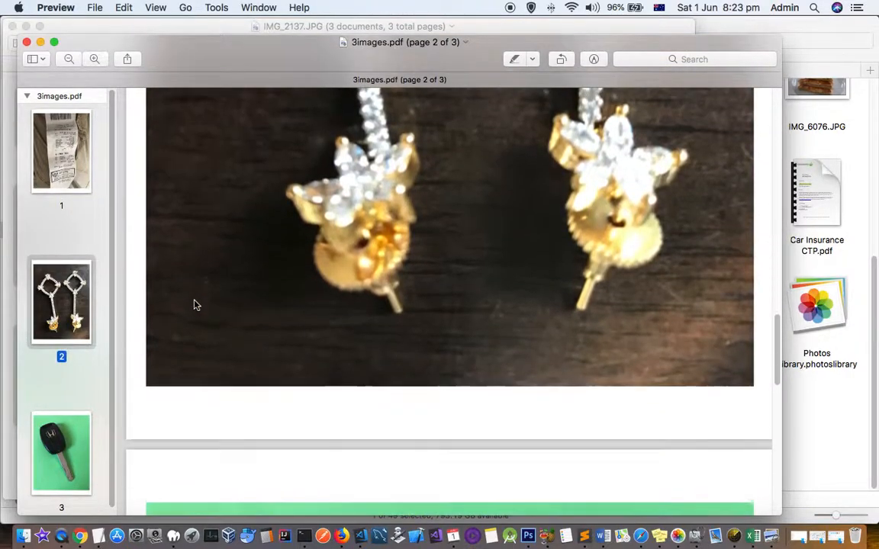
left_click(61, 151)
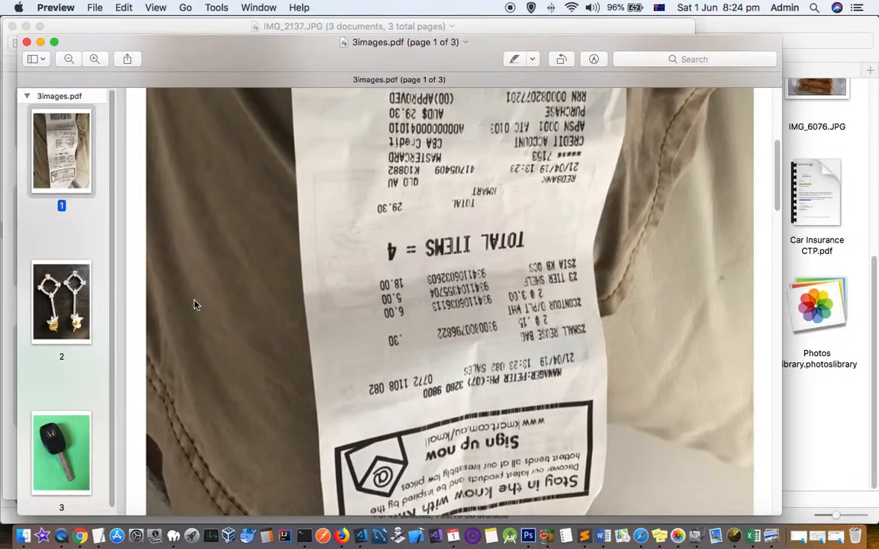
scroll("down", 3)
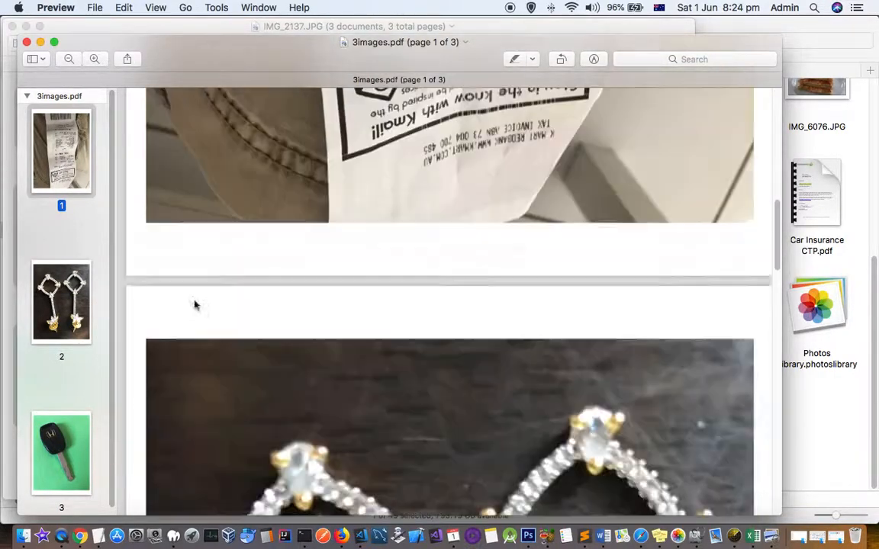
scroll("down", 3)
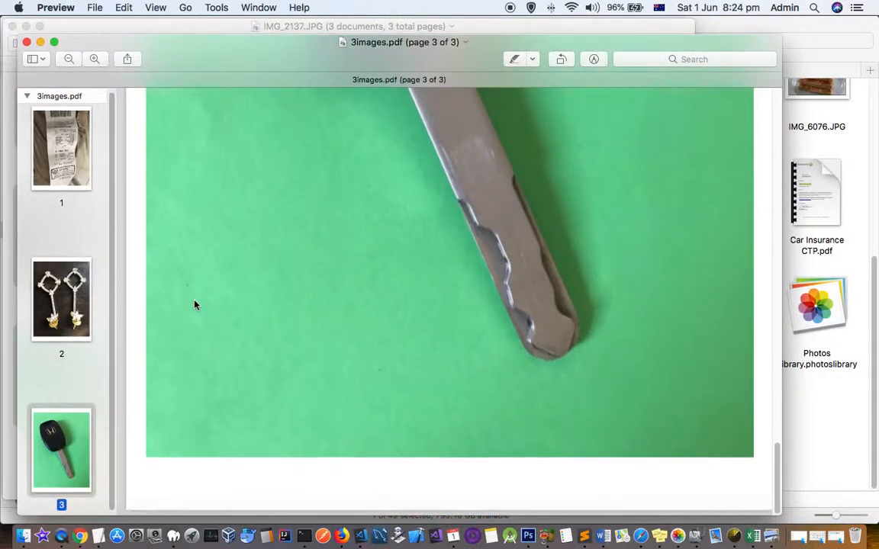
scroll("up", 3)
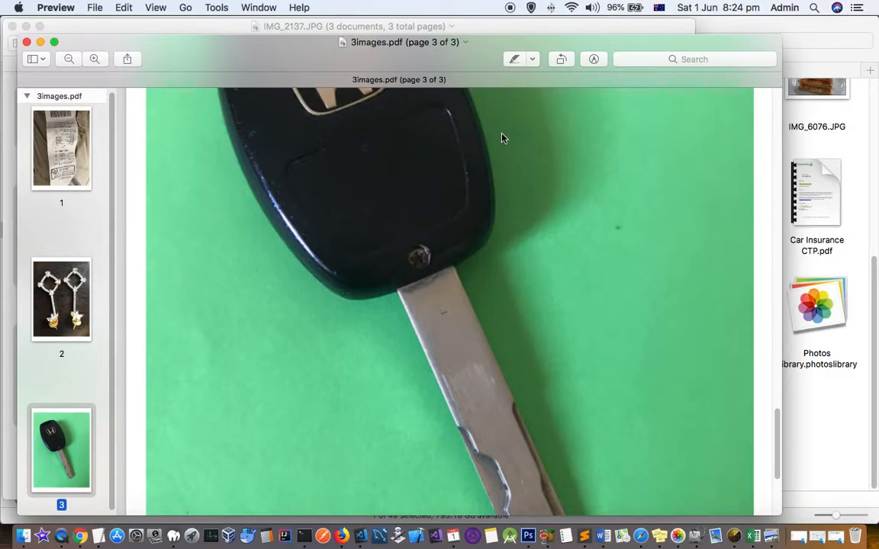